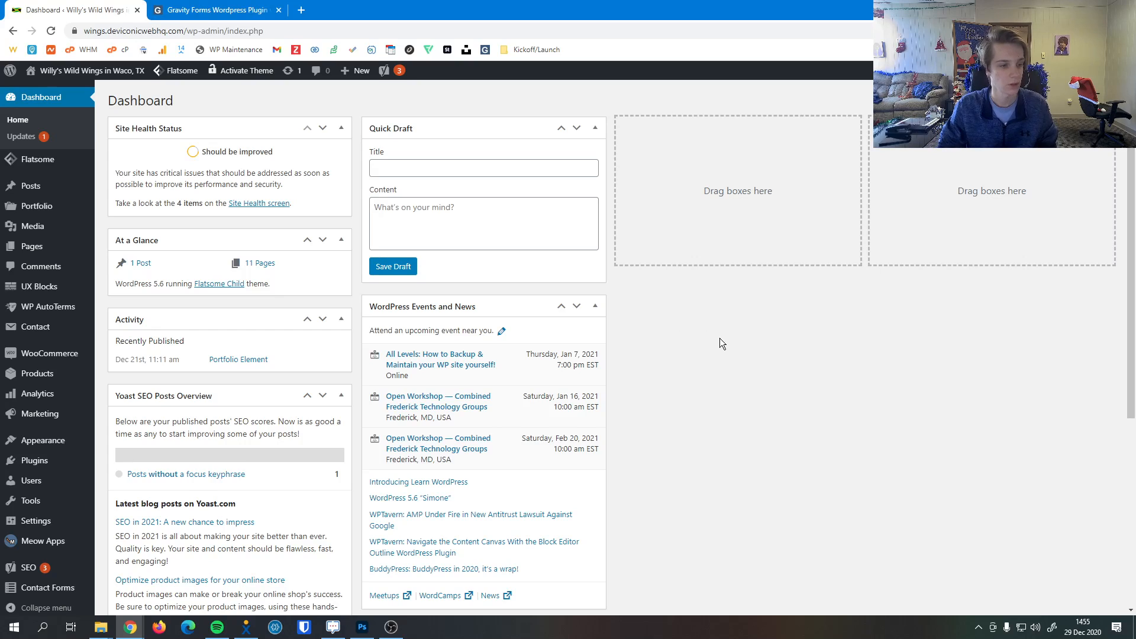
mouse_move(49, 353)
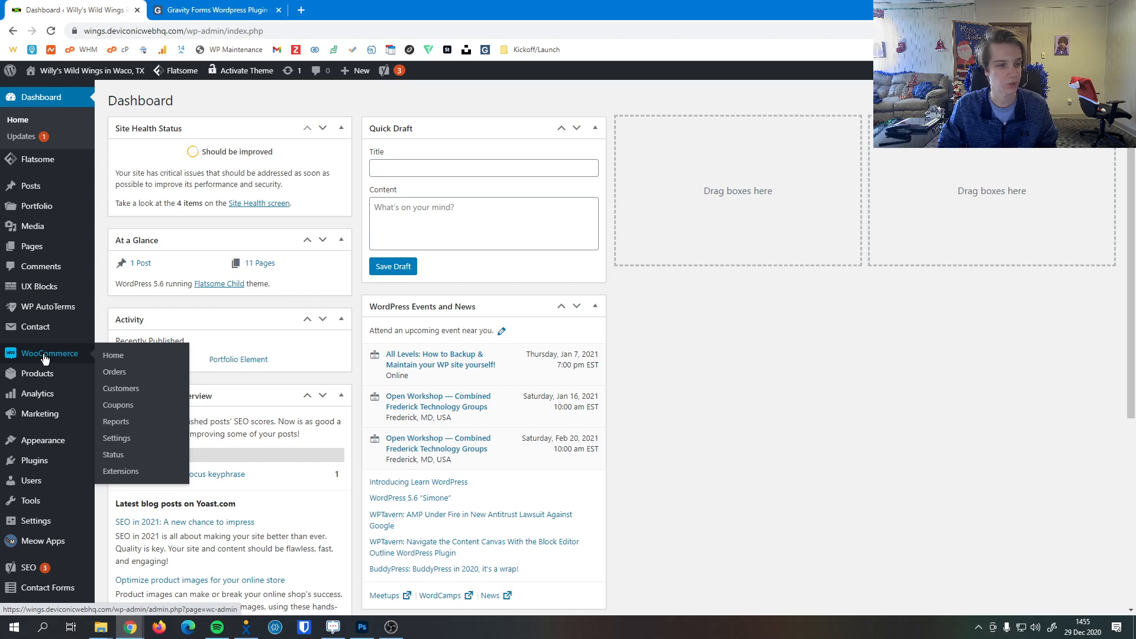
mouse_move(114, 372)
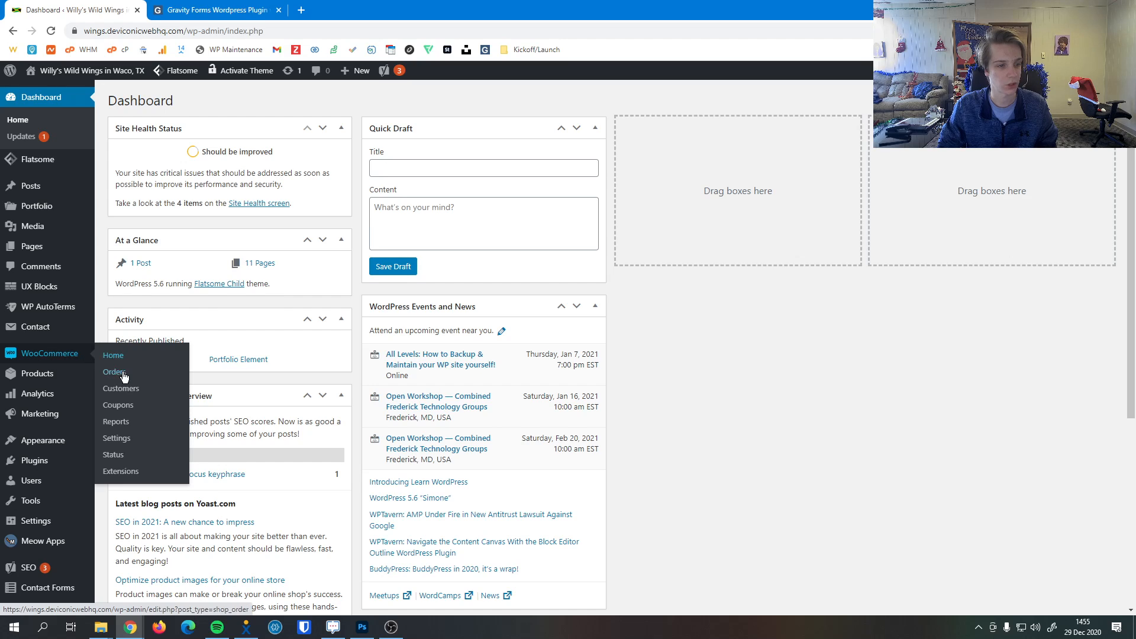
Go to WooCommerce Coupons, listing the existing newyear2021 percentage coupon
click(113, 372)
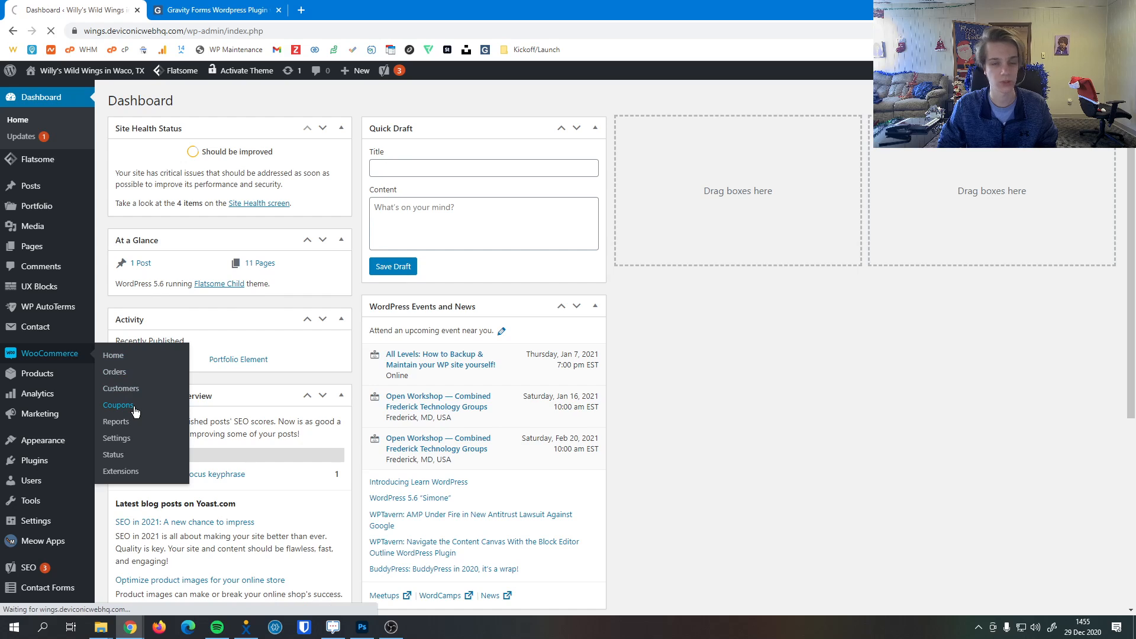
click(119, 405)
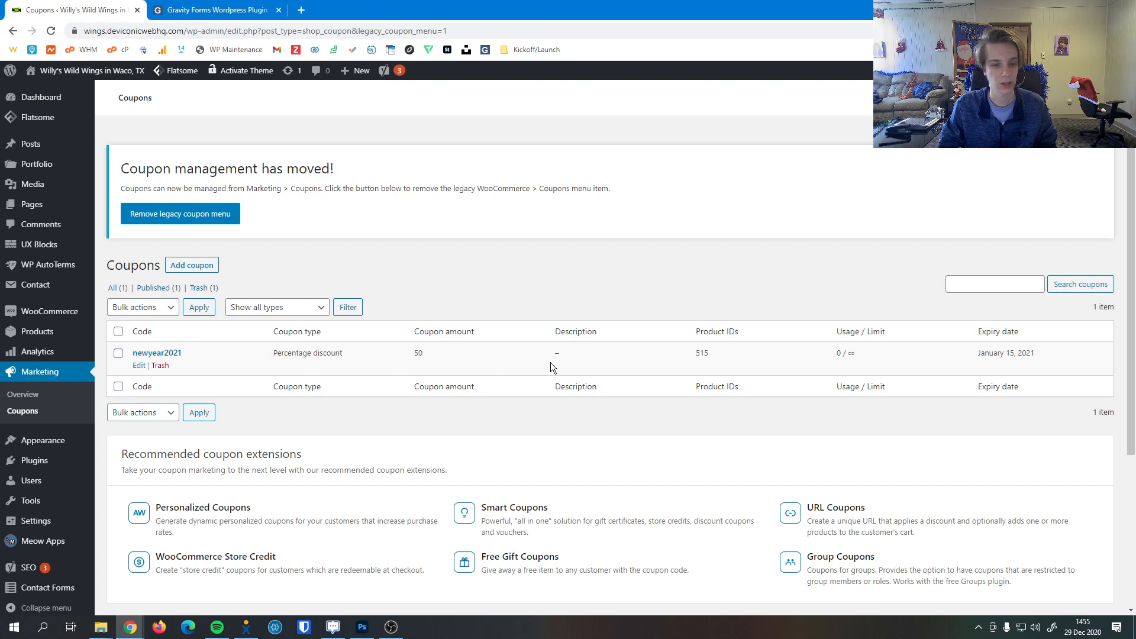
click(191, 264)
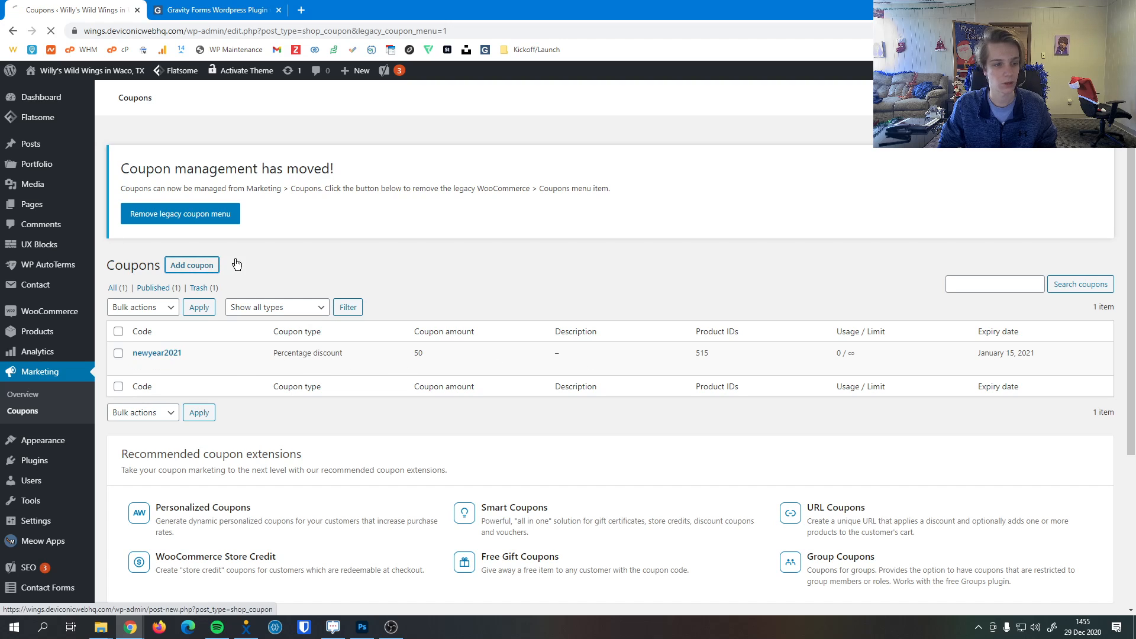
Start a new coupon with the code ENDOFYEAR2020
click(191, 265)
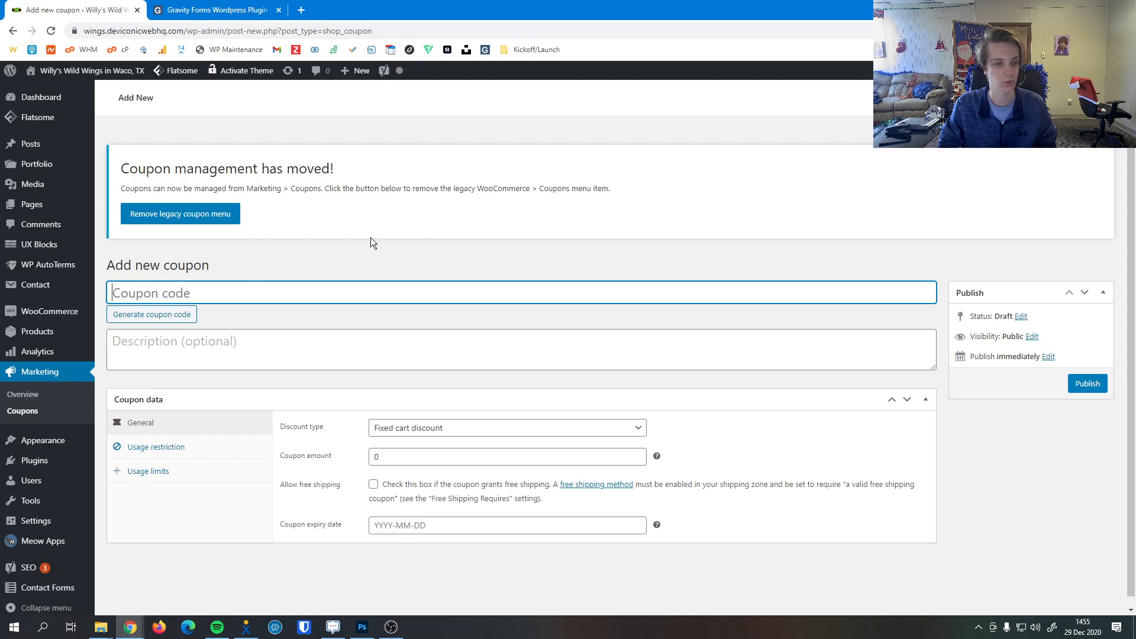
mouse_move(417, 225)
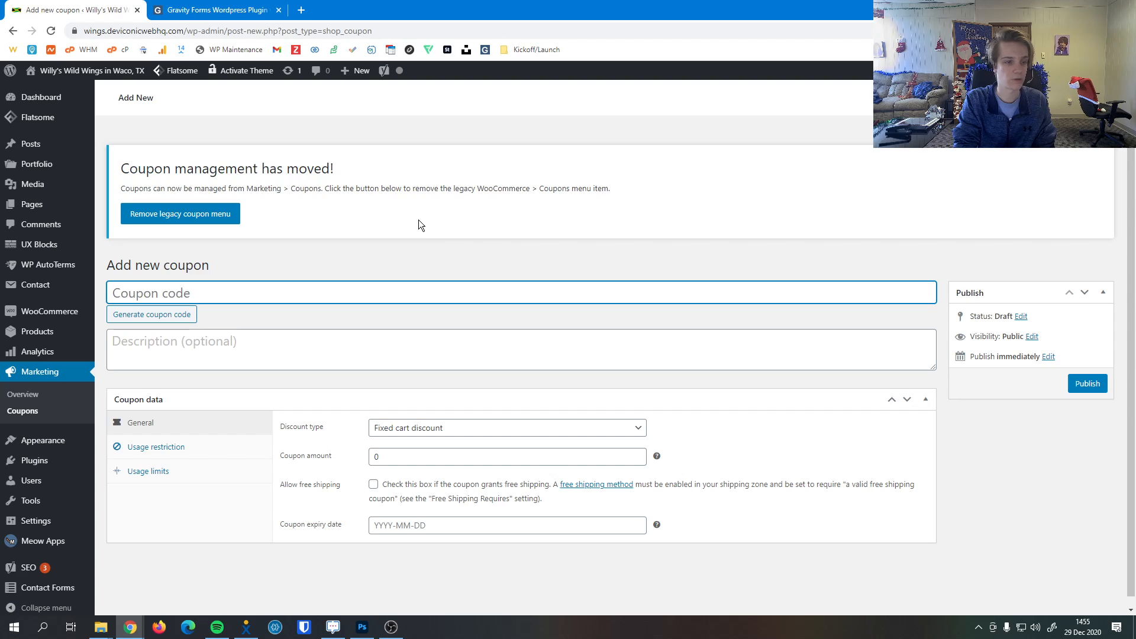
text(ENDOFYEAR20)
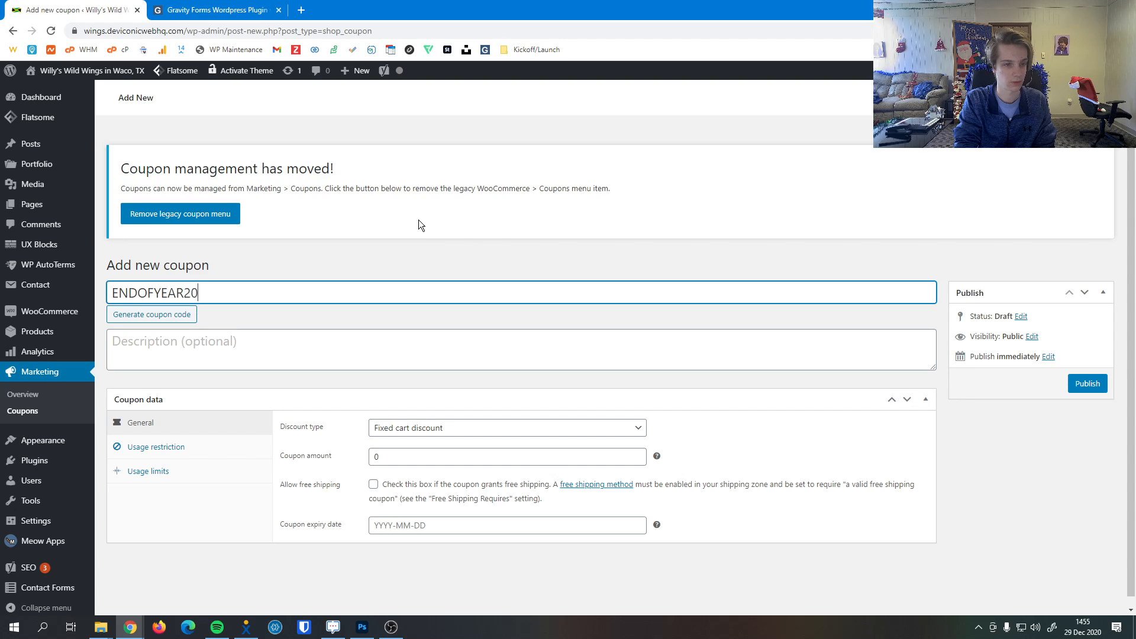
text(20)
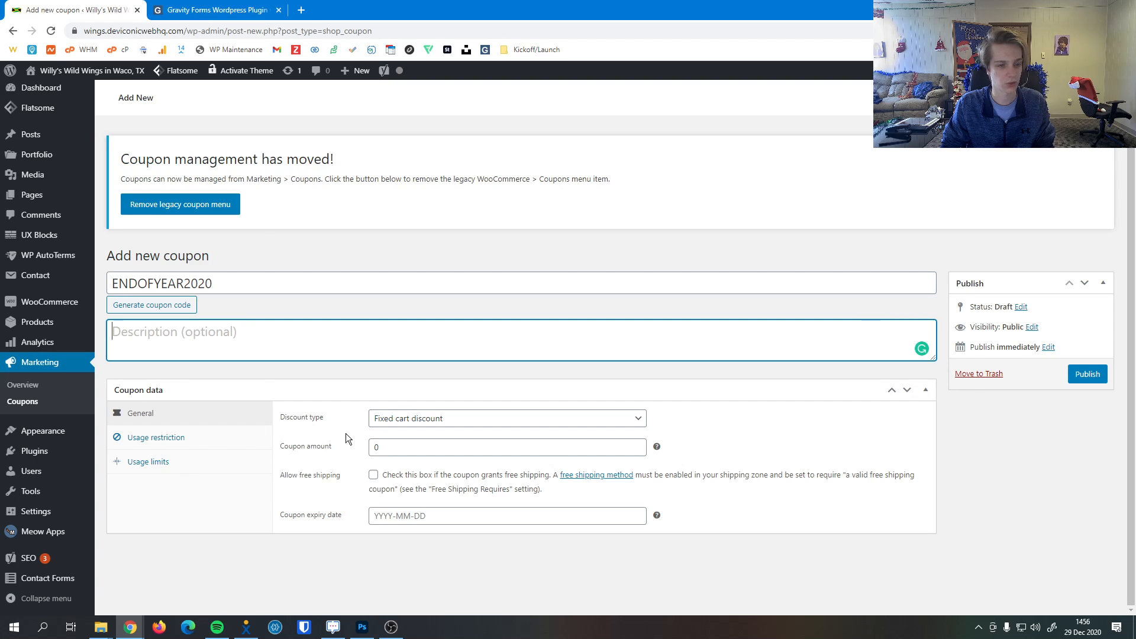
Make the coupon a 15 fixed cart discount allowing free shipping, expiring 2021-01-08
click(506, 418)
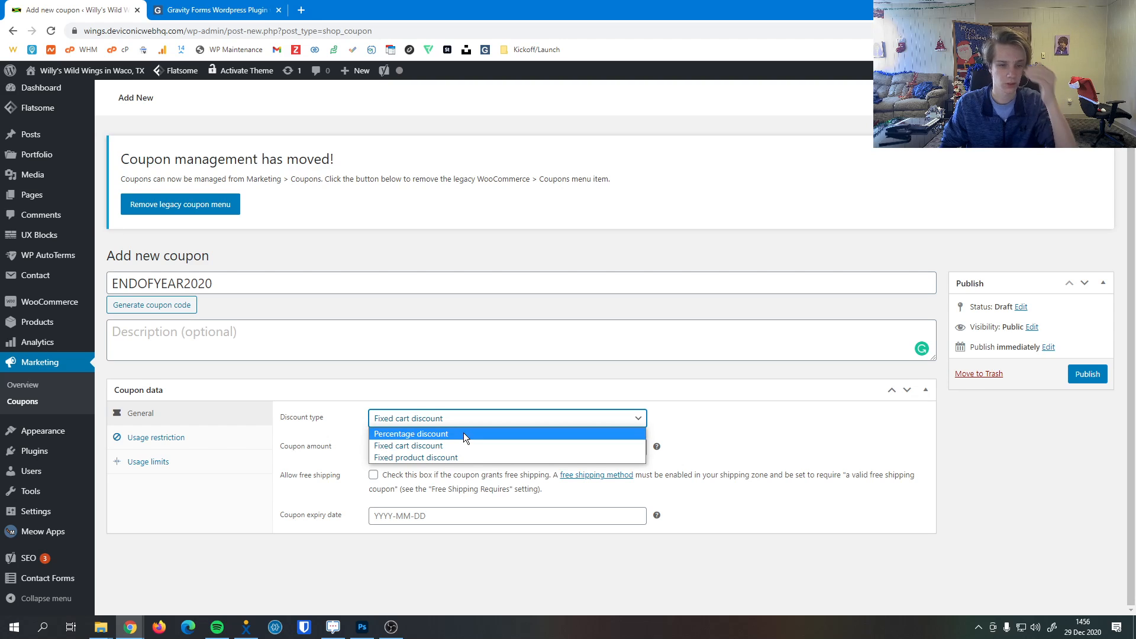
click(411, 433)
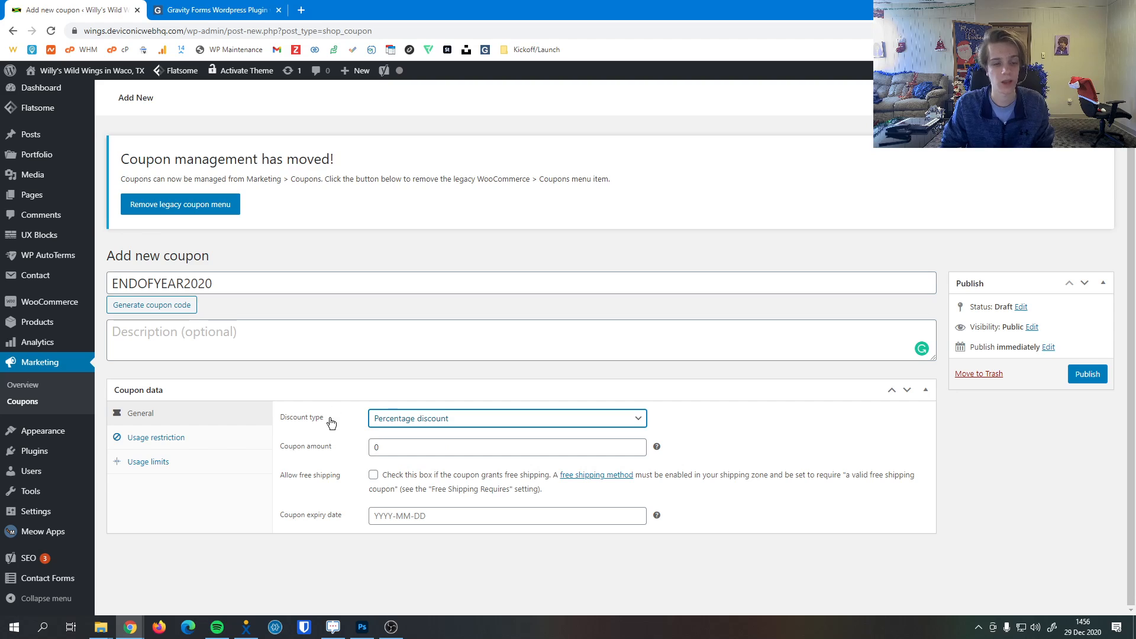
mouse_move(335, 456)
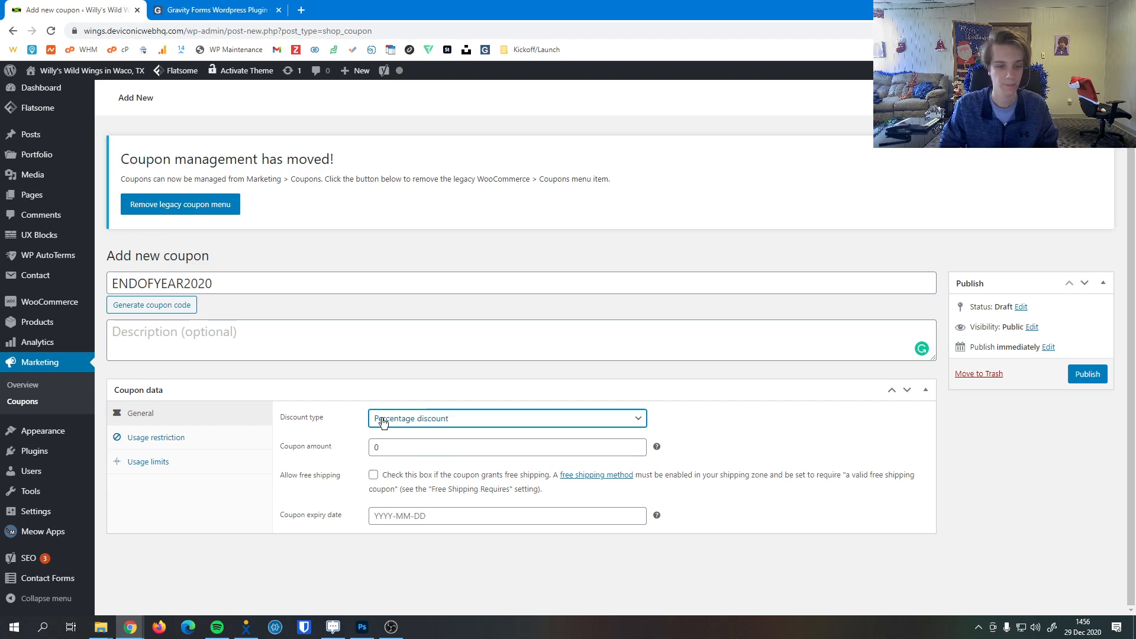
click(506, 418)
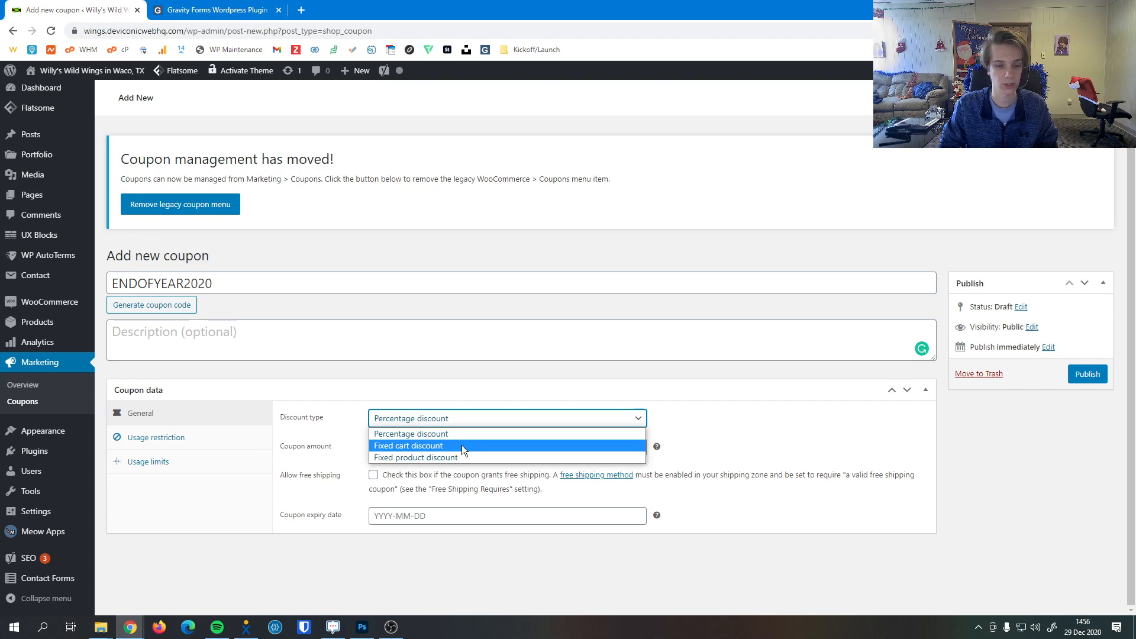
click(408, 446)
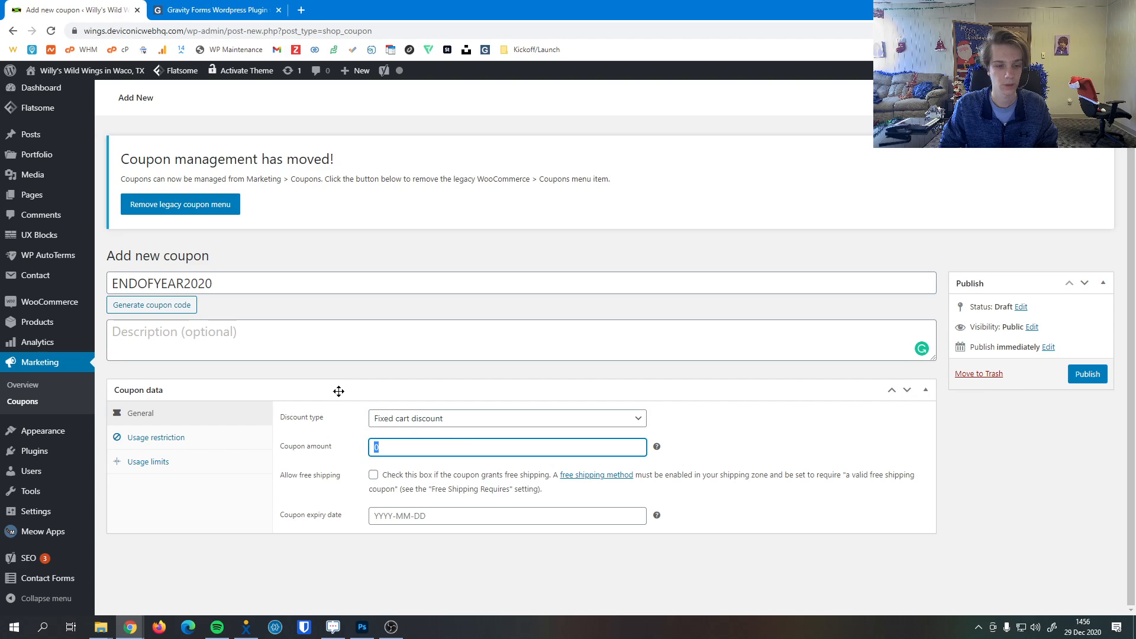
text(15)
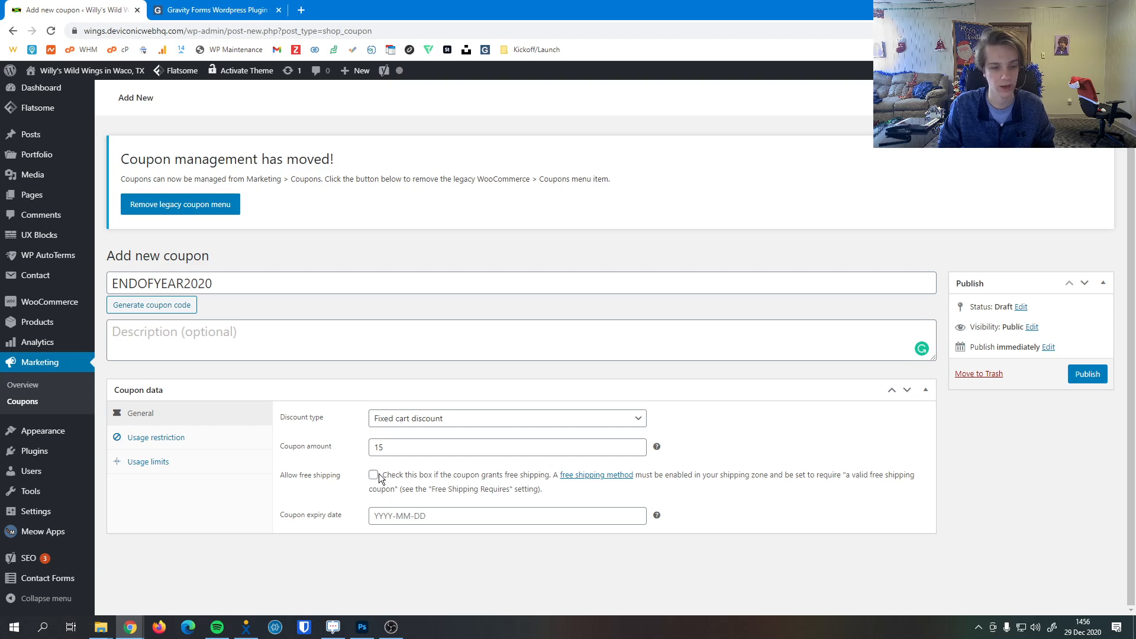
click(373, 474)
text(2021-01-08)
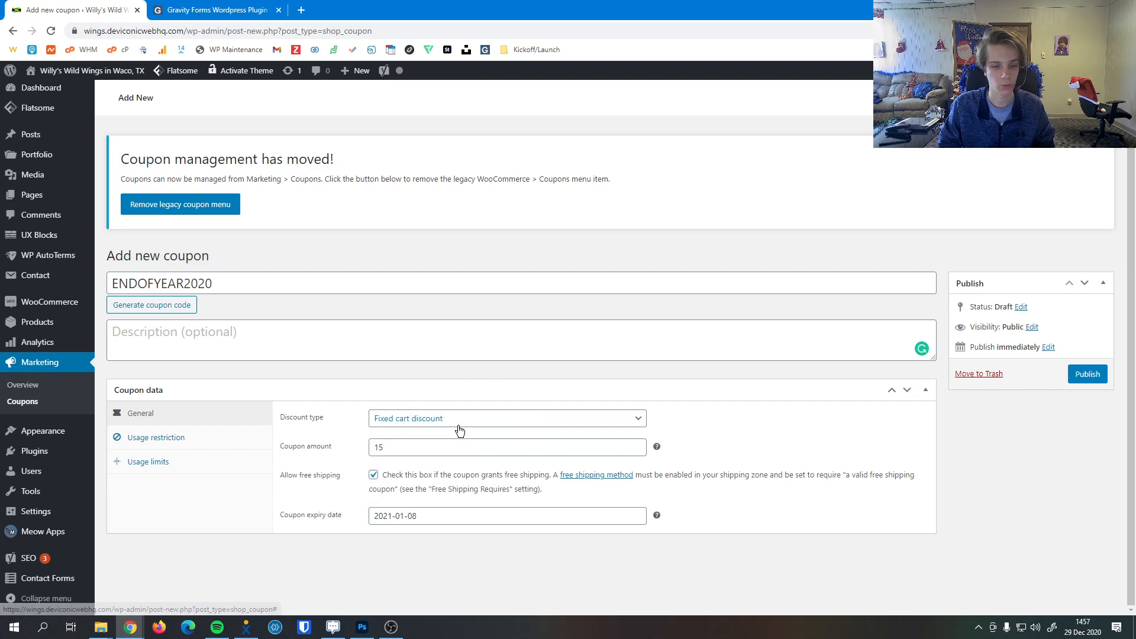
mouse_move(213, 440)
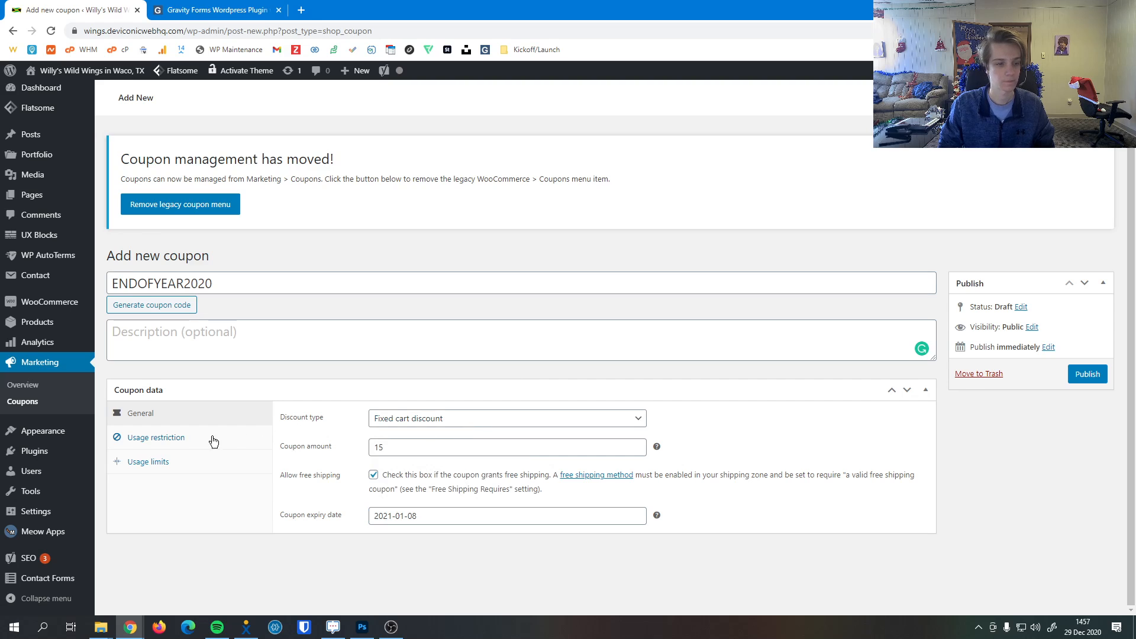
View the coupon's Usage restriction tab: no spend, product, category or email limits
click(156, 437)
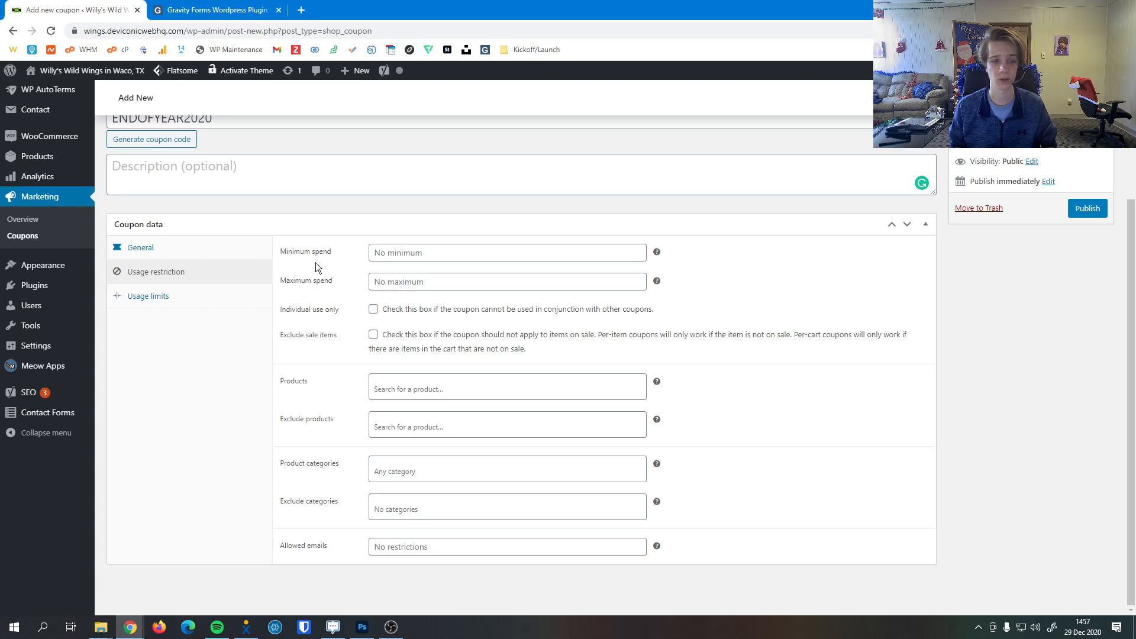
mouse_move(284, 291)
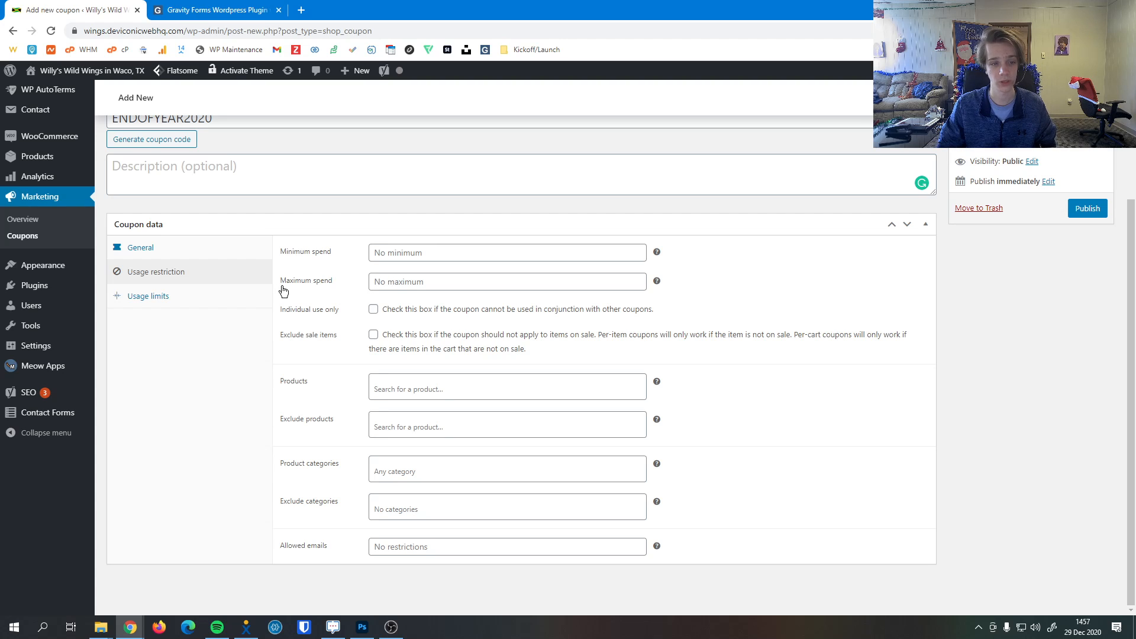
mouse_move(333, 307)
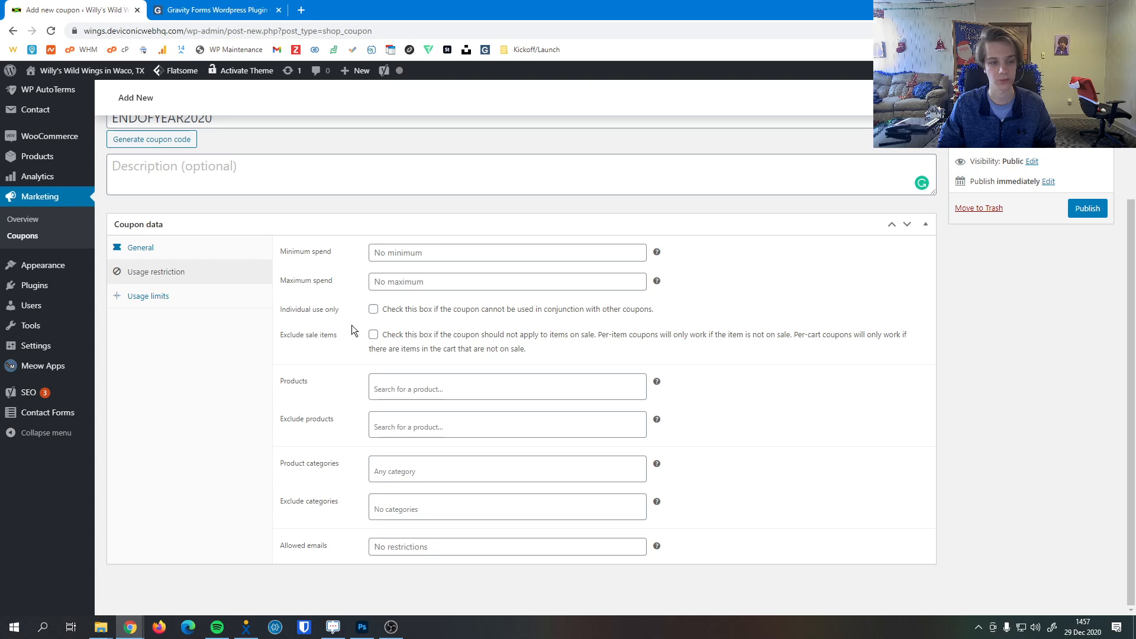
mouse_move(291, 317)
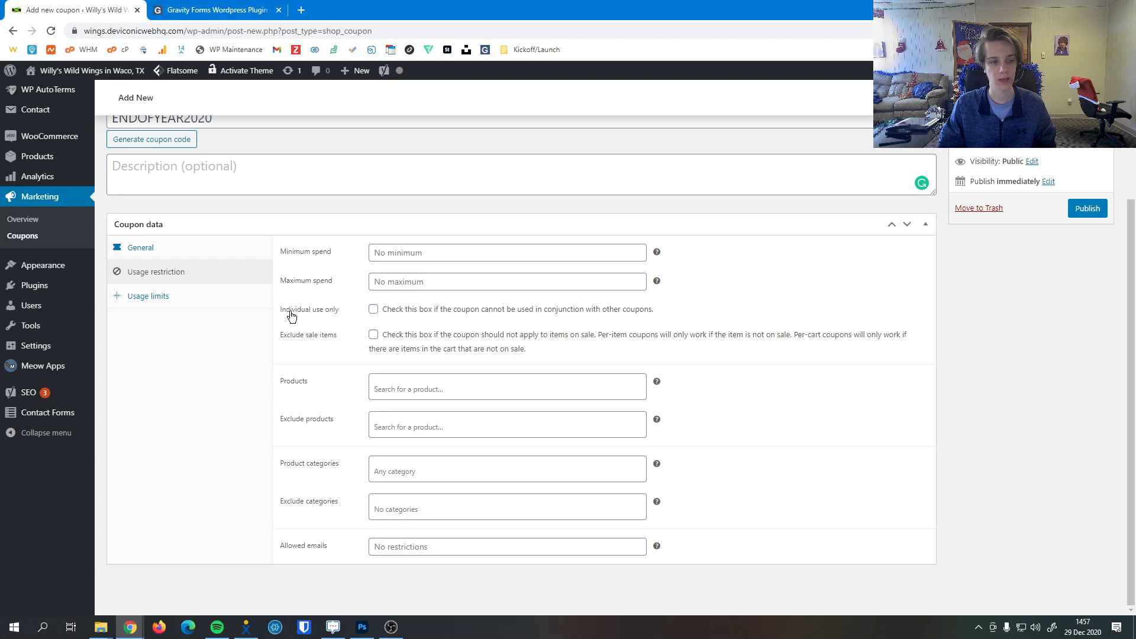
mouse_move(341, 326)
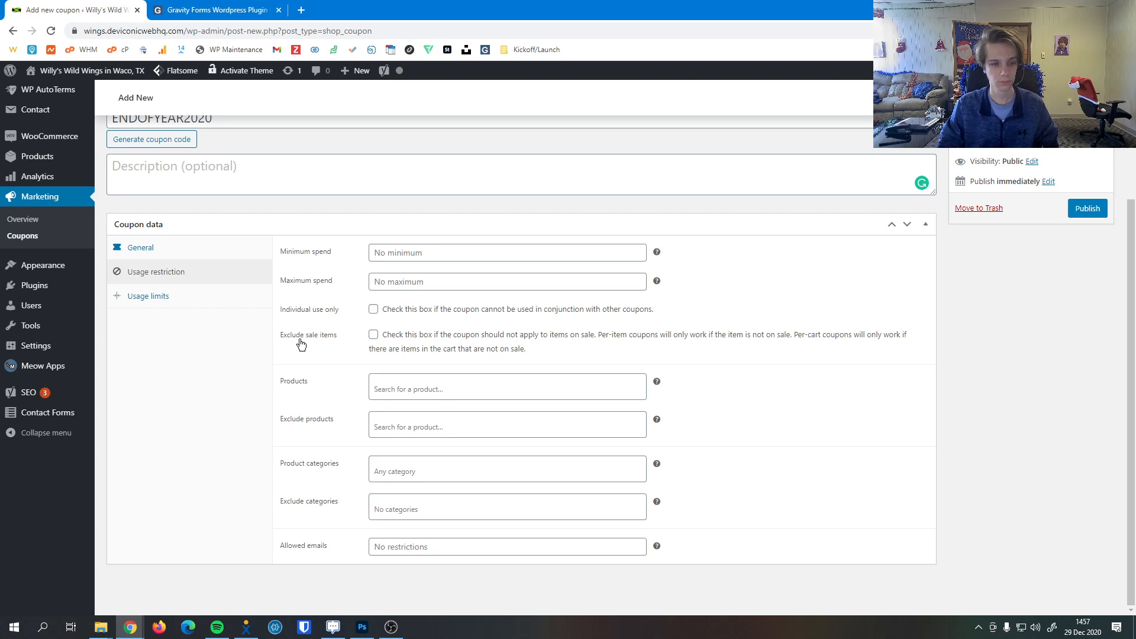
mouse_move(301, 354)
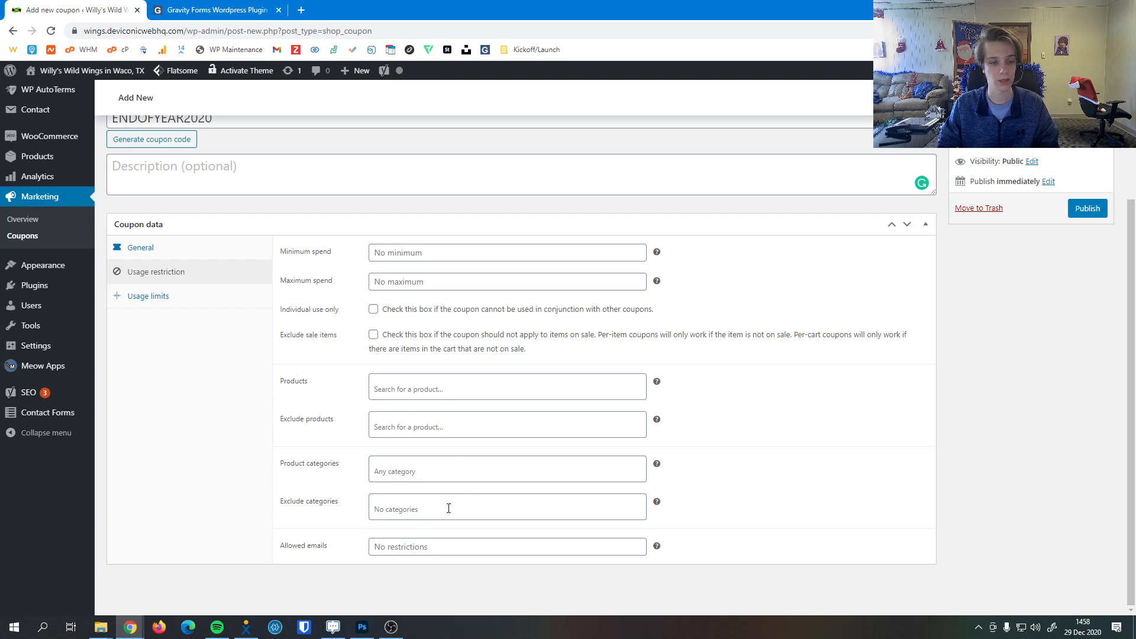
mouse_move(390, 390)
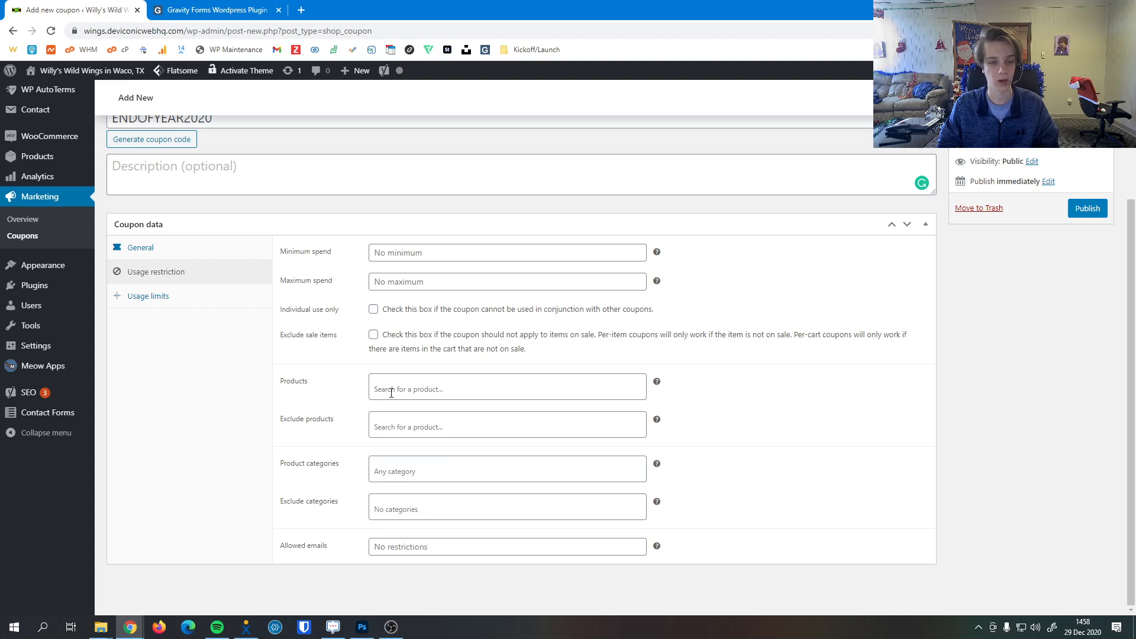
click(507, 388)
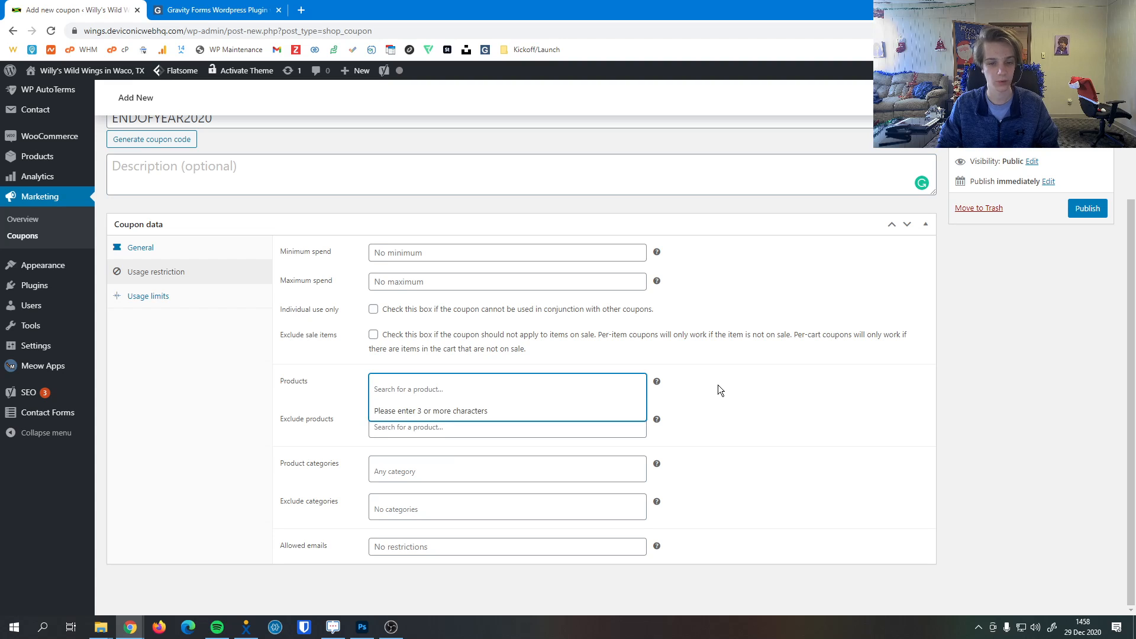
text(wing)
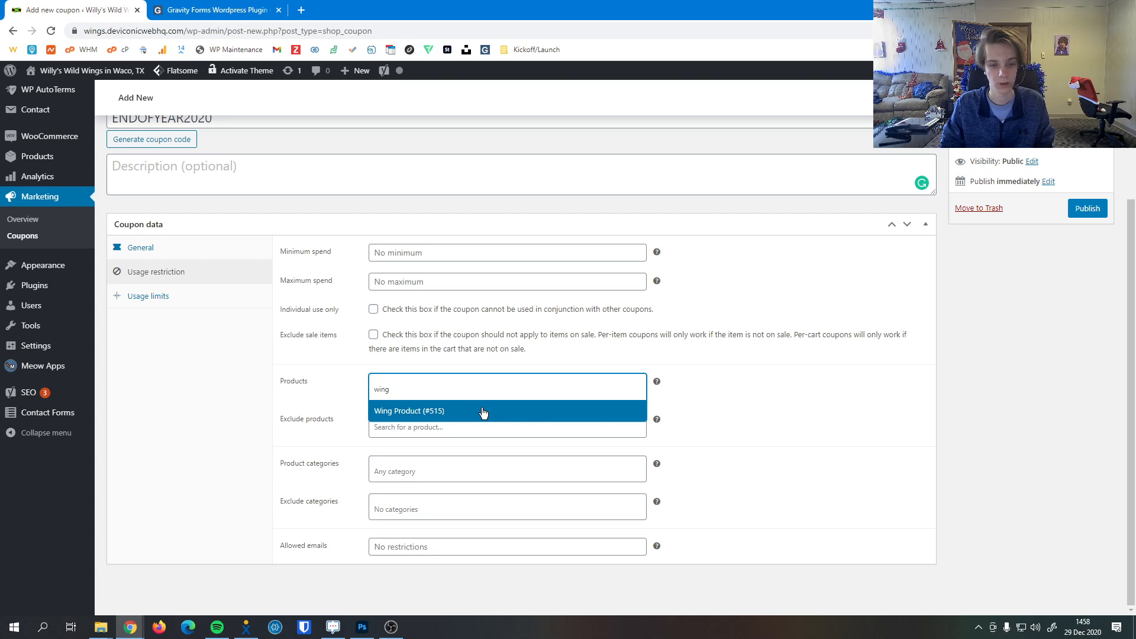
click(411, 411)
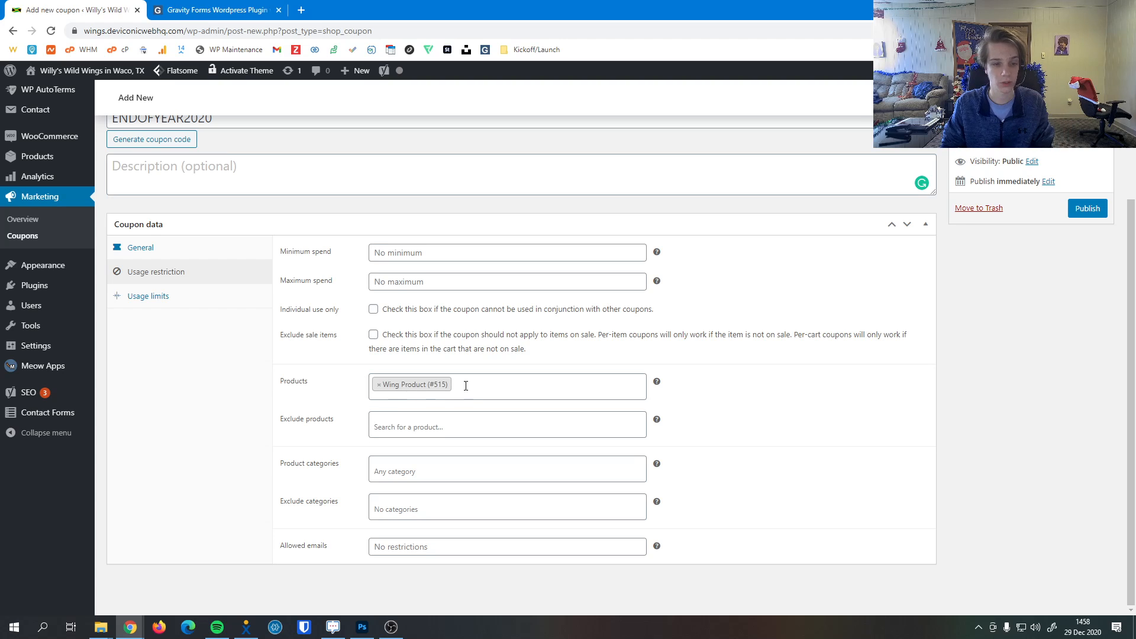
click(507, 427)
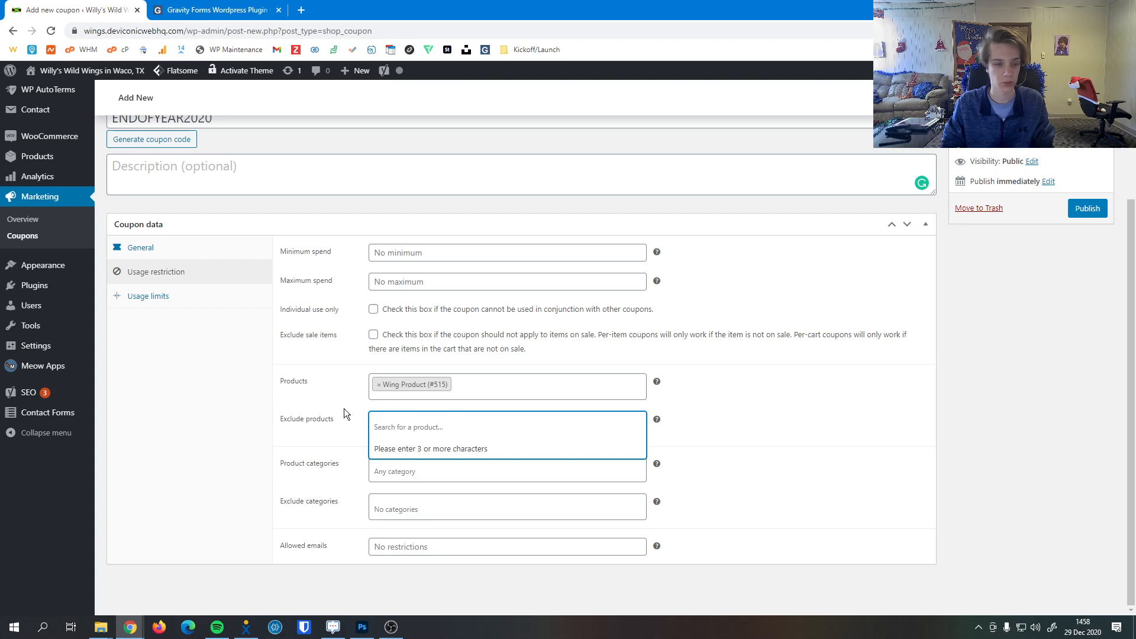
text(oth)
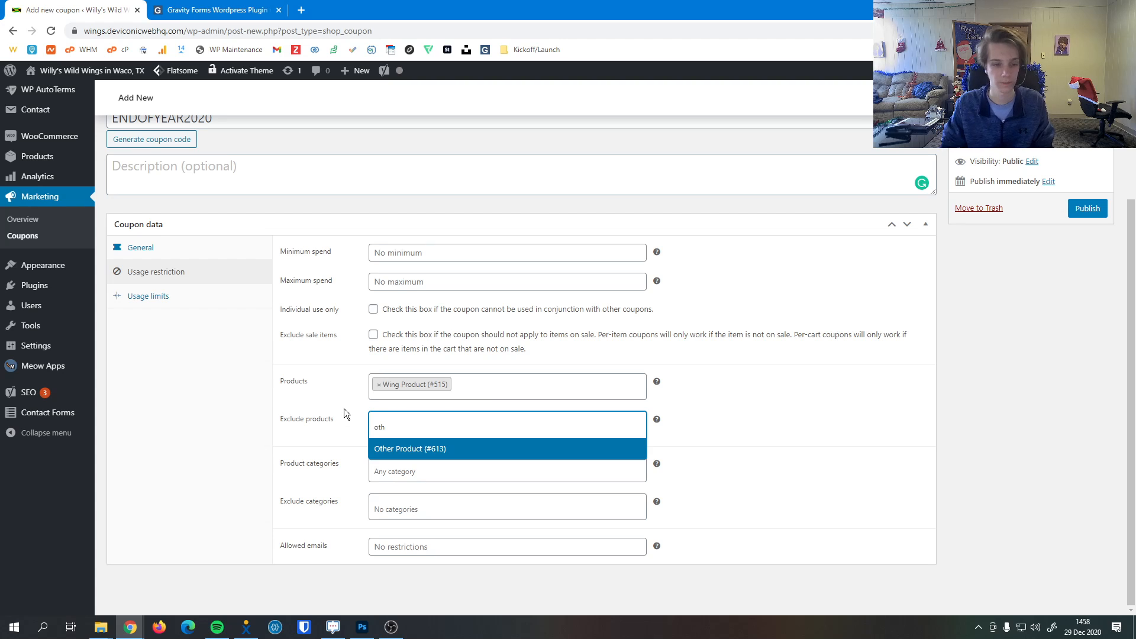
click(410, 448)
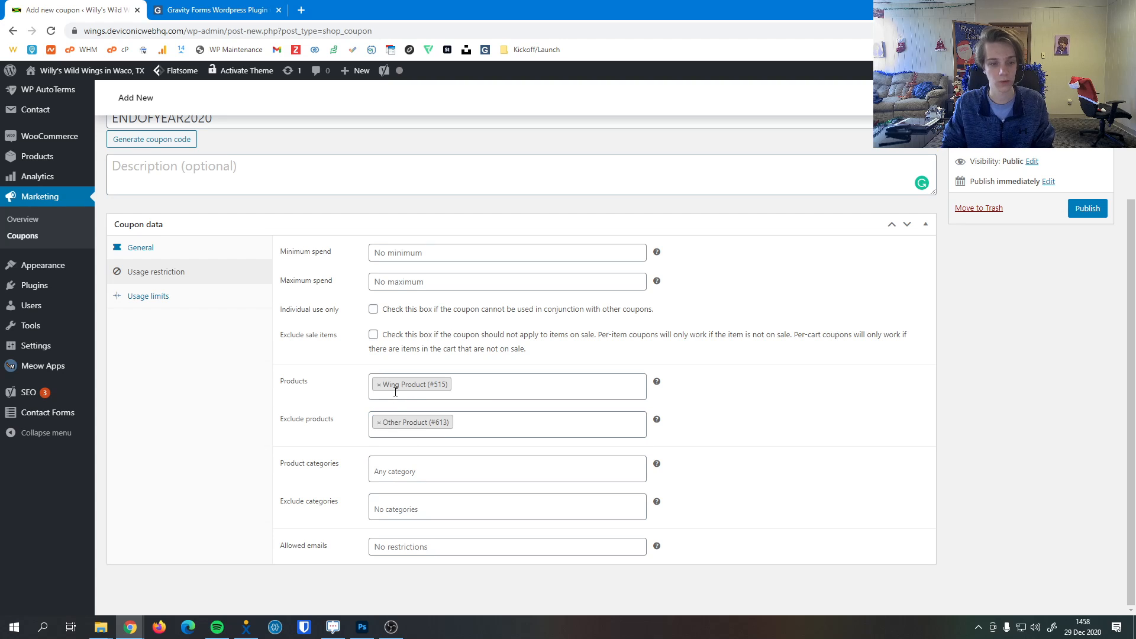
mouse_move(413, 430)
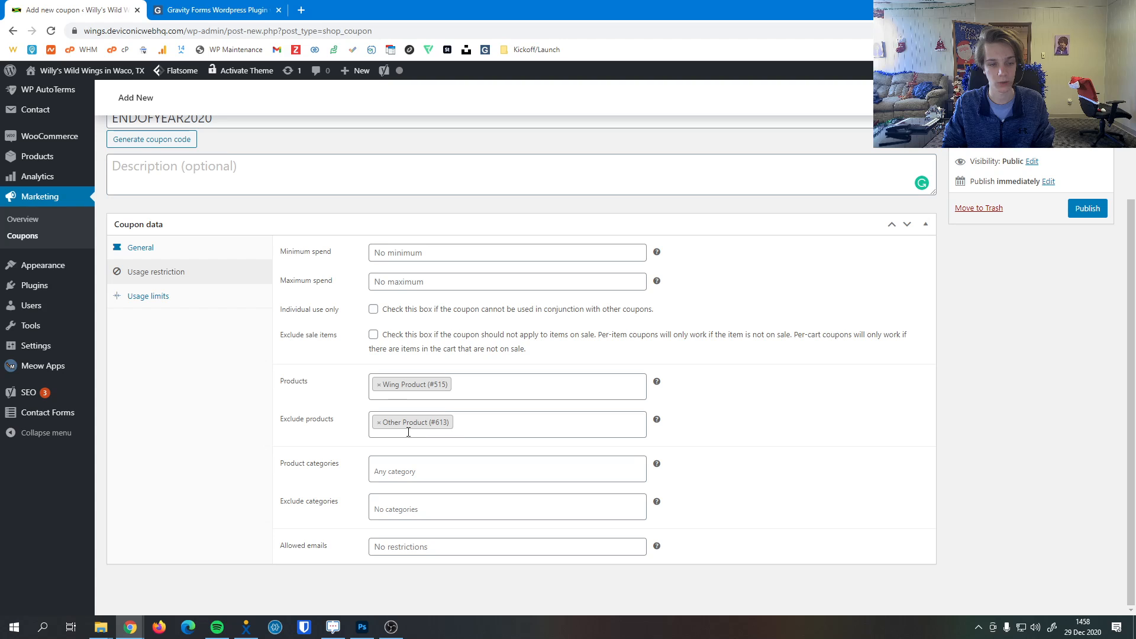
mouse_move(378, 390)
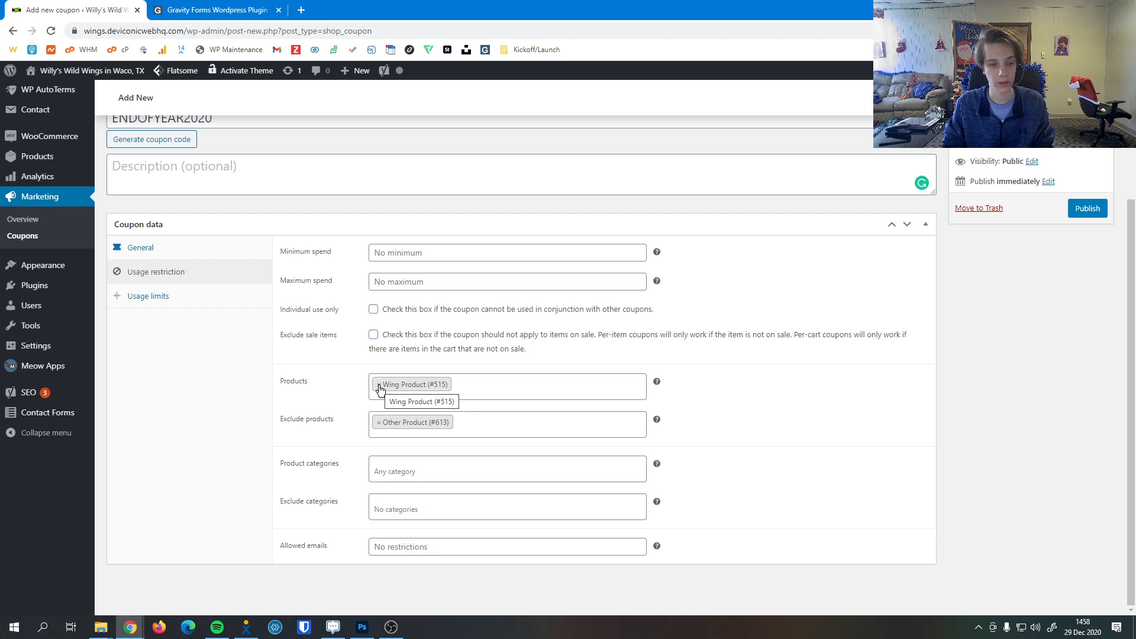
click(377, 384)
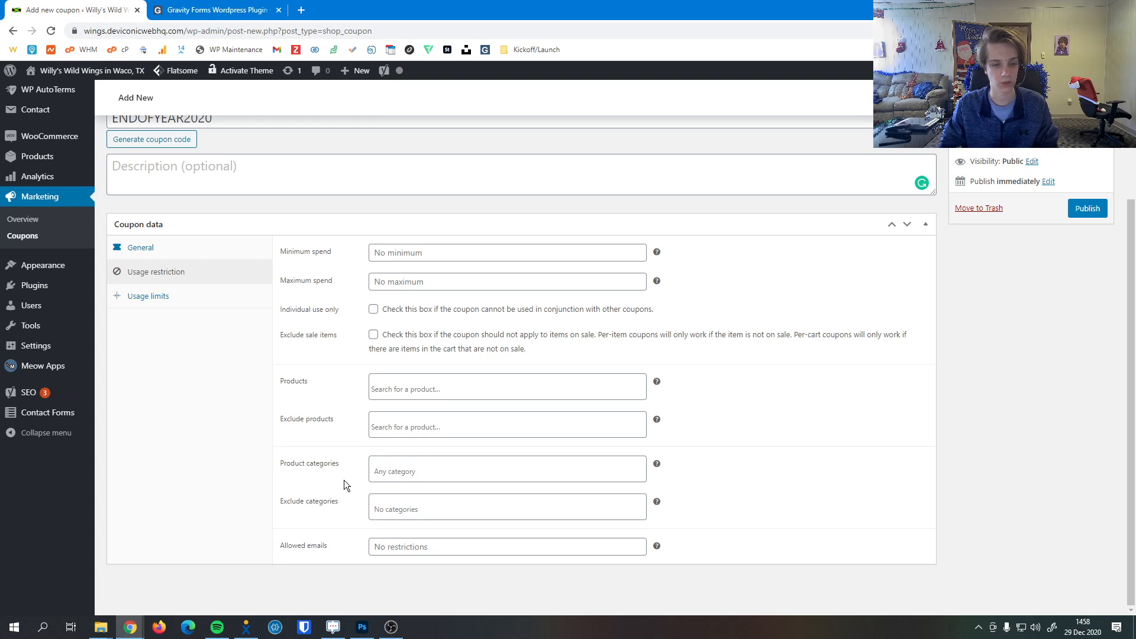
mouse_move(319, 479)
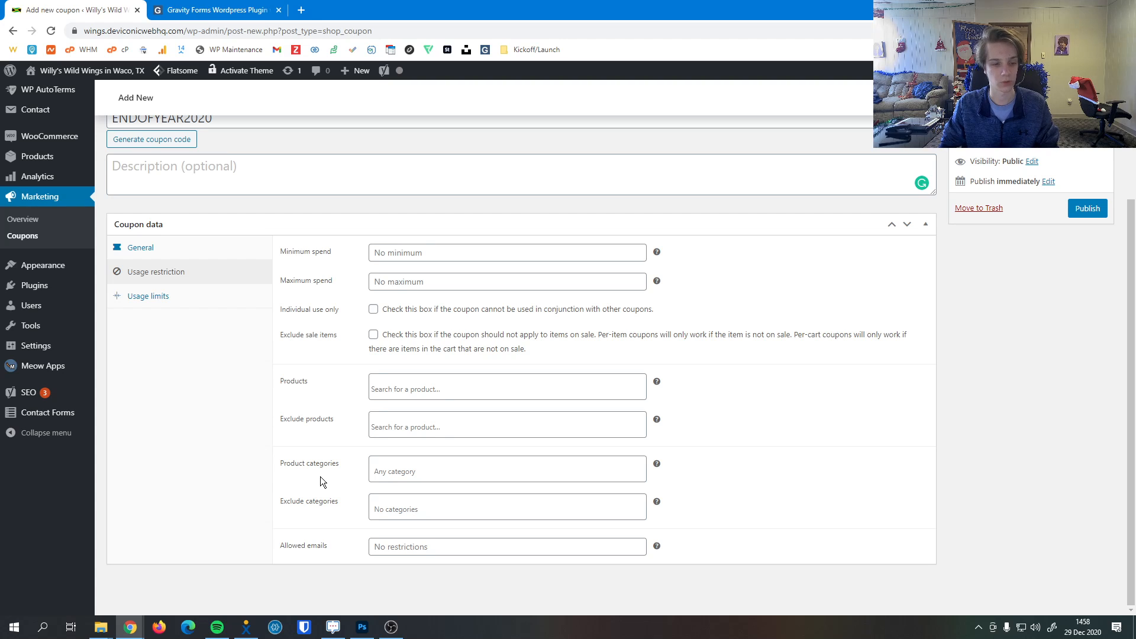
mouse_move(317, 510)
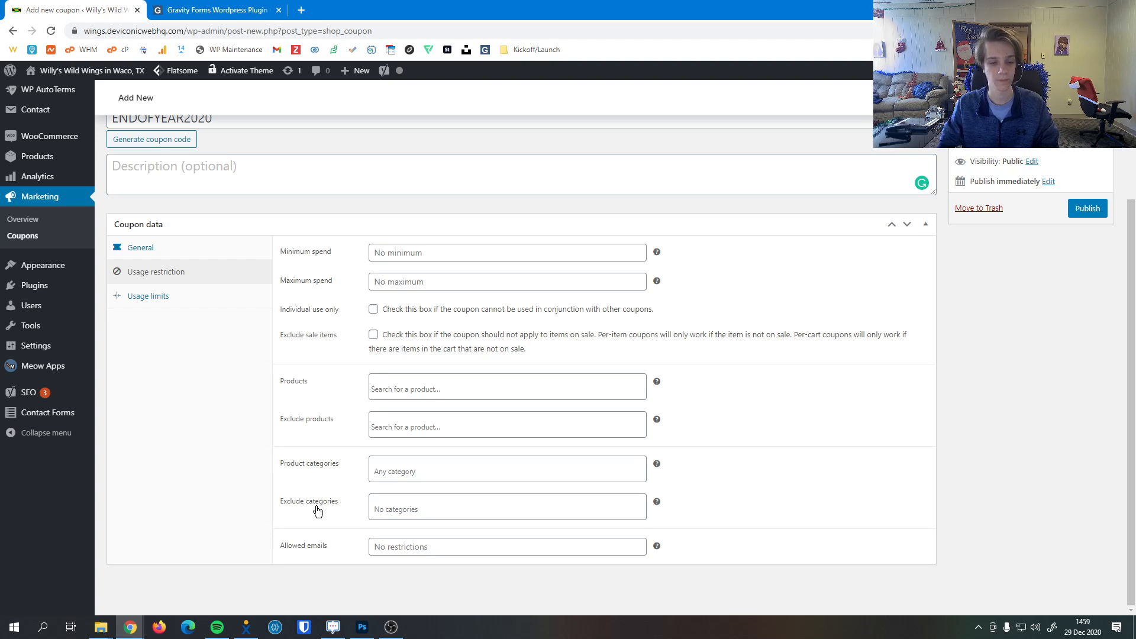
mouse_move(283, 548)
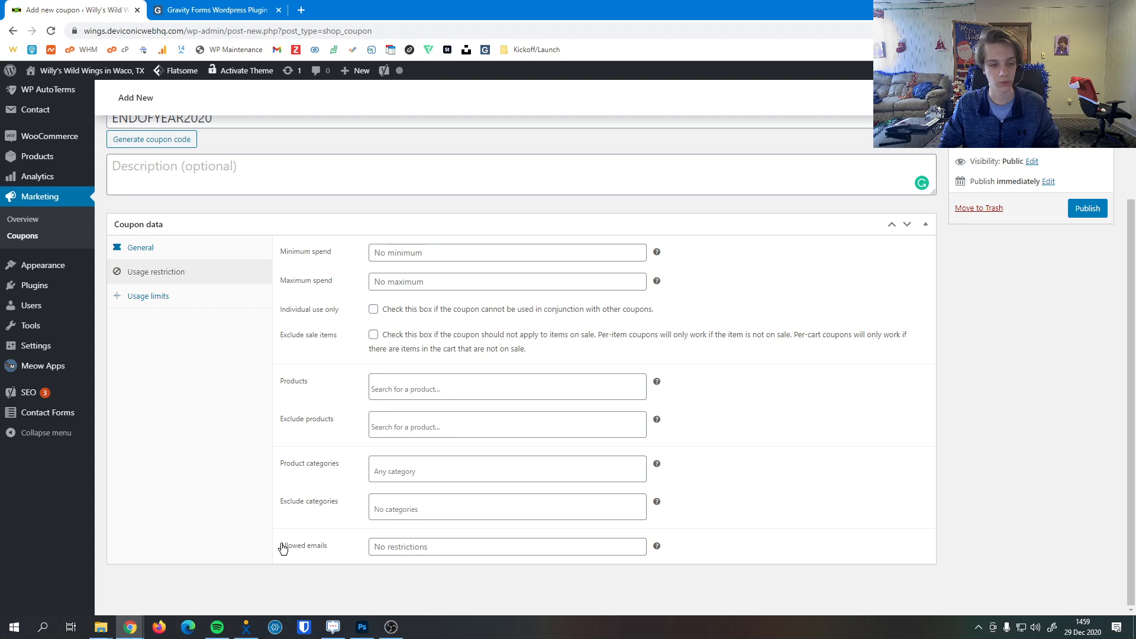
mouse_move(302, 565)
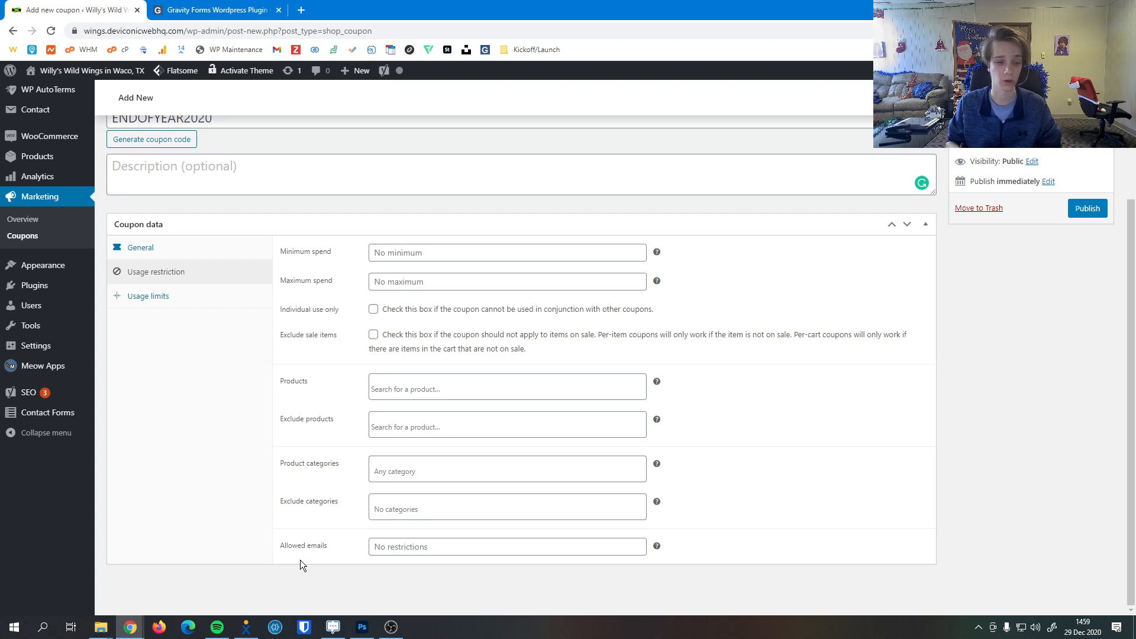
click(506, 546)
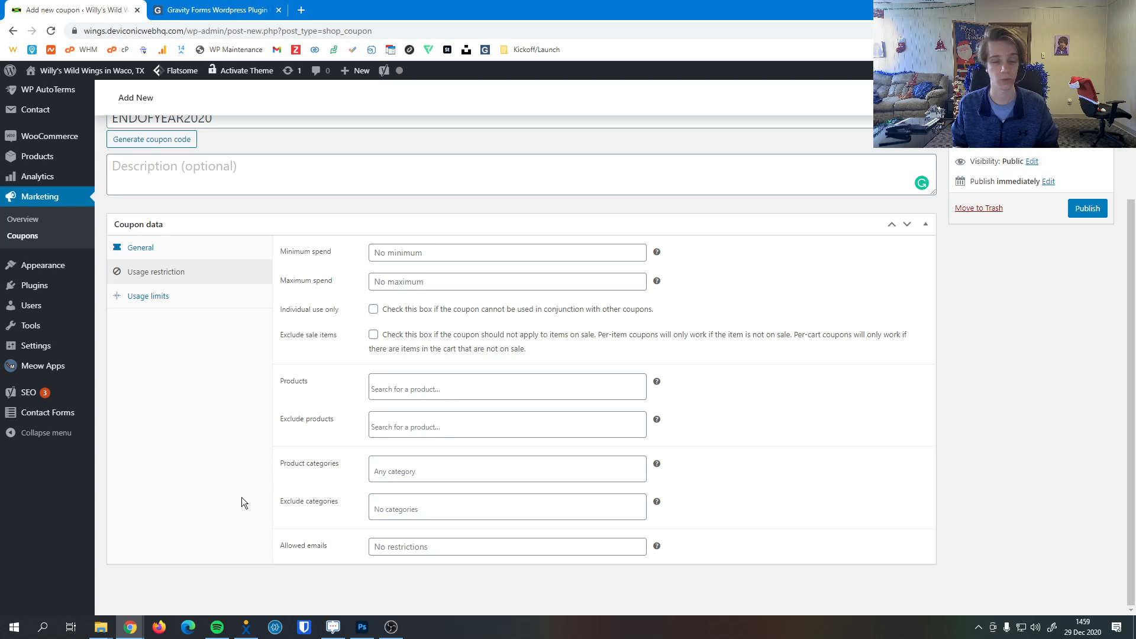
mouse_move(212, 489)
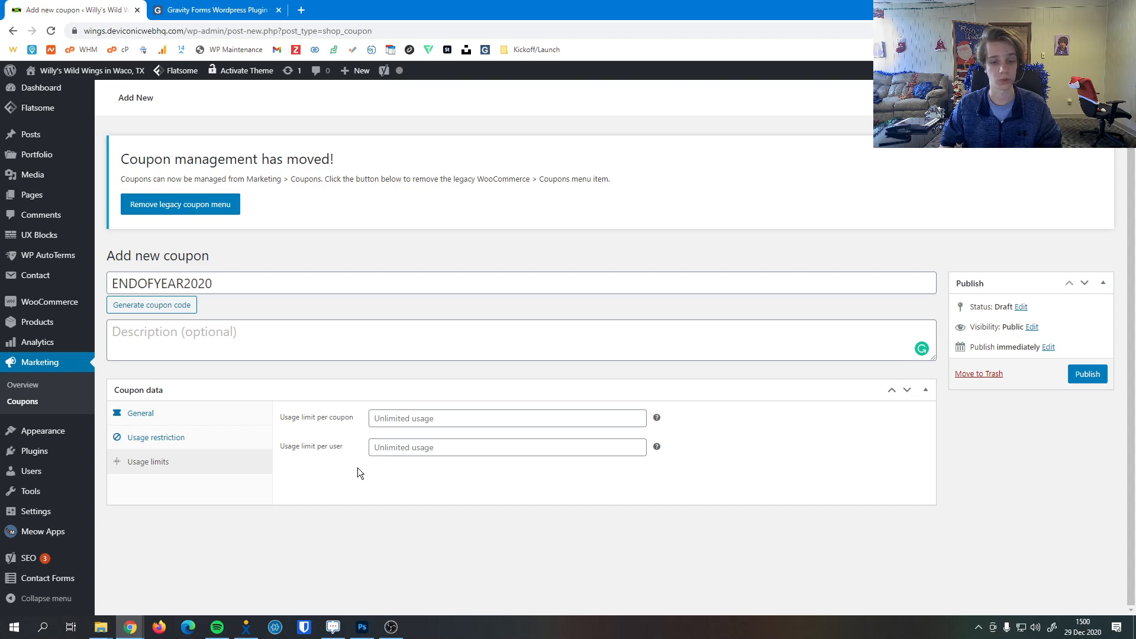
mouse_move(172, 423)
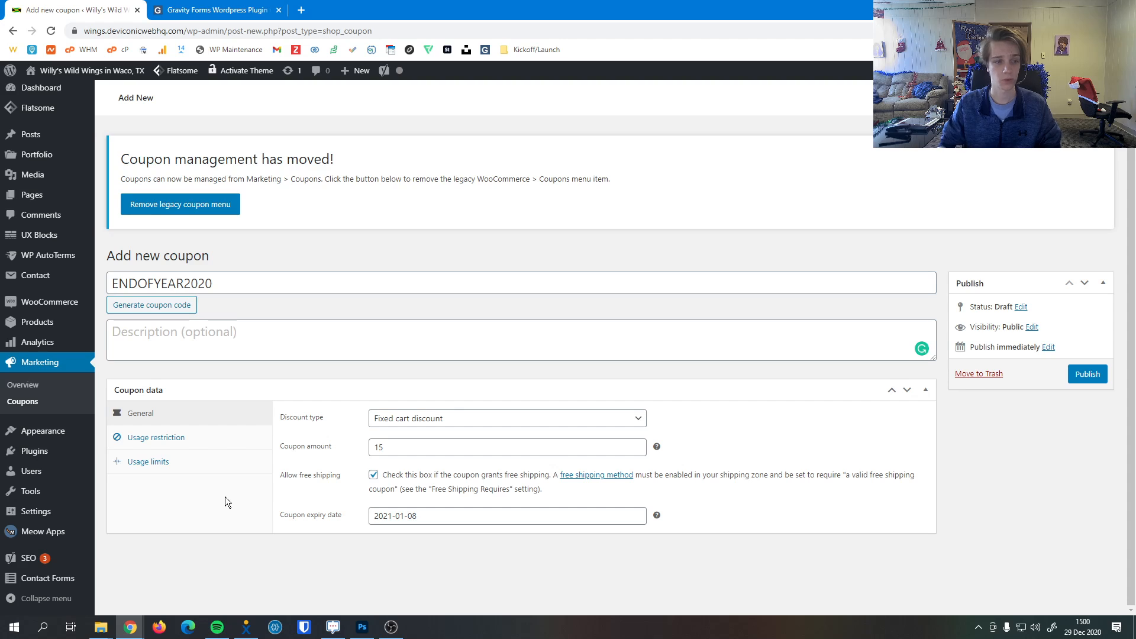
Publish the ENDOFYEAR2020 coupon with its fixed 15 discount, free shipping and 2021-01-08 expiry
click(1087, 374)
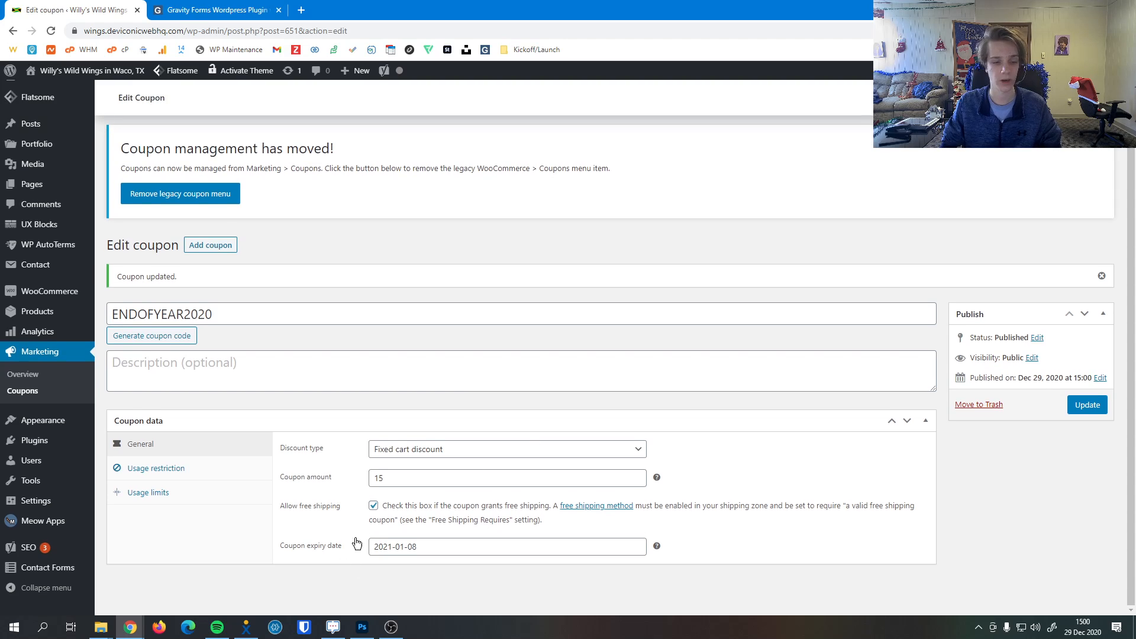
mouse_move(355, 552)
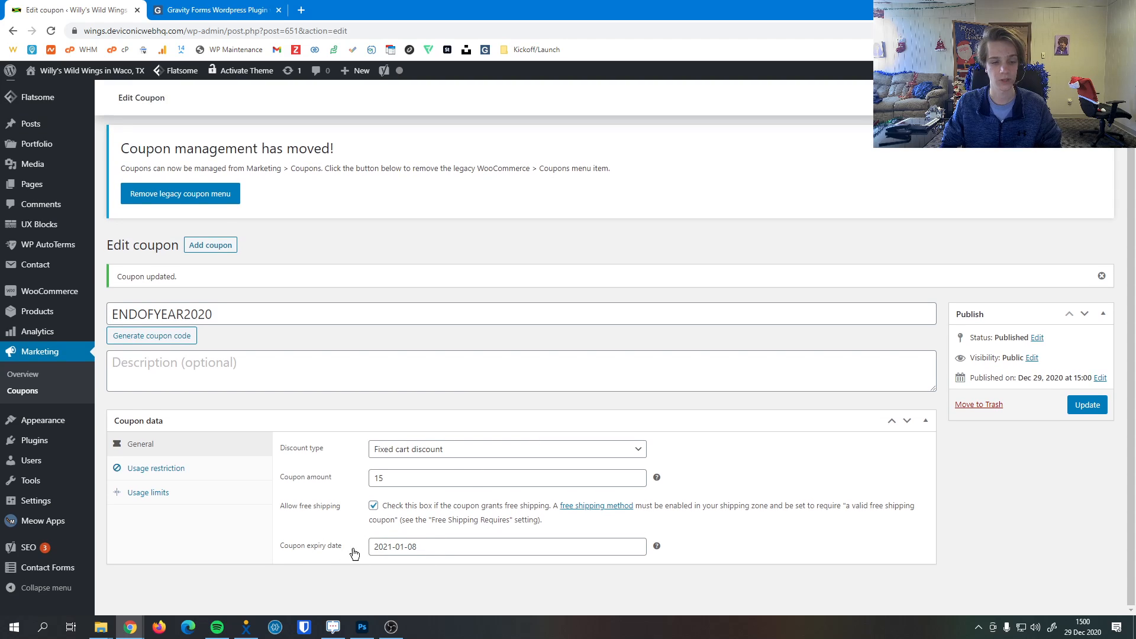